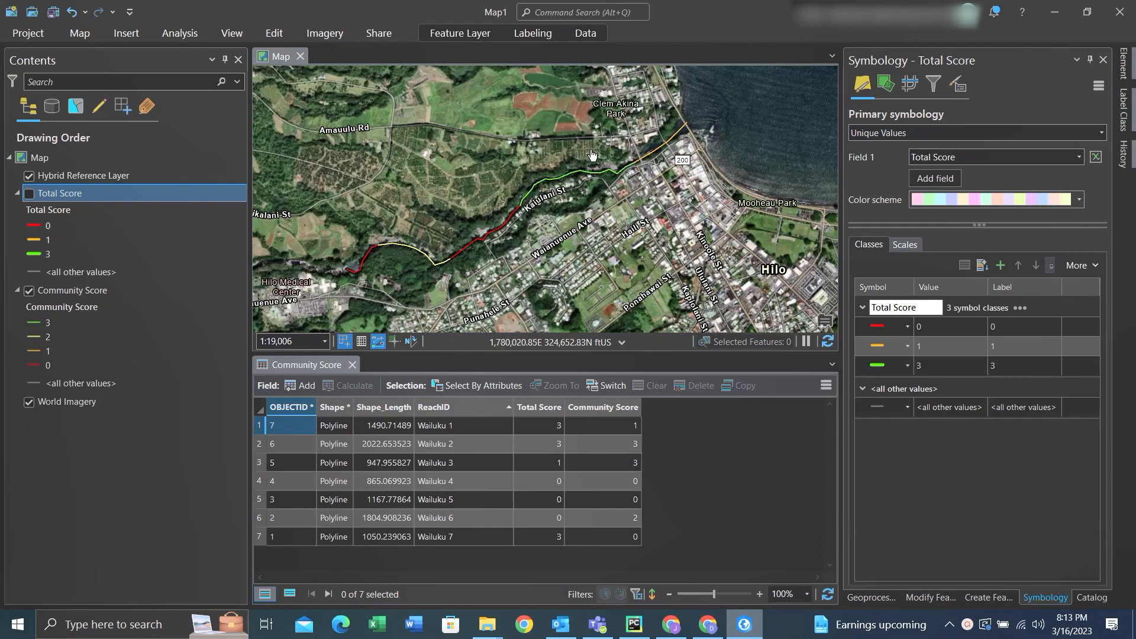
Turn on the Total Score river layer so its red, yellow and green lines draw over the satellite map
{"action": "left_click", "coordinate": [29, 194]}
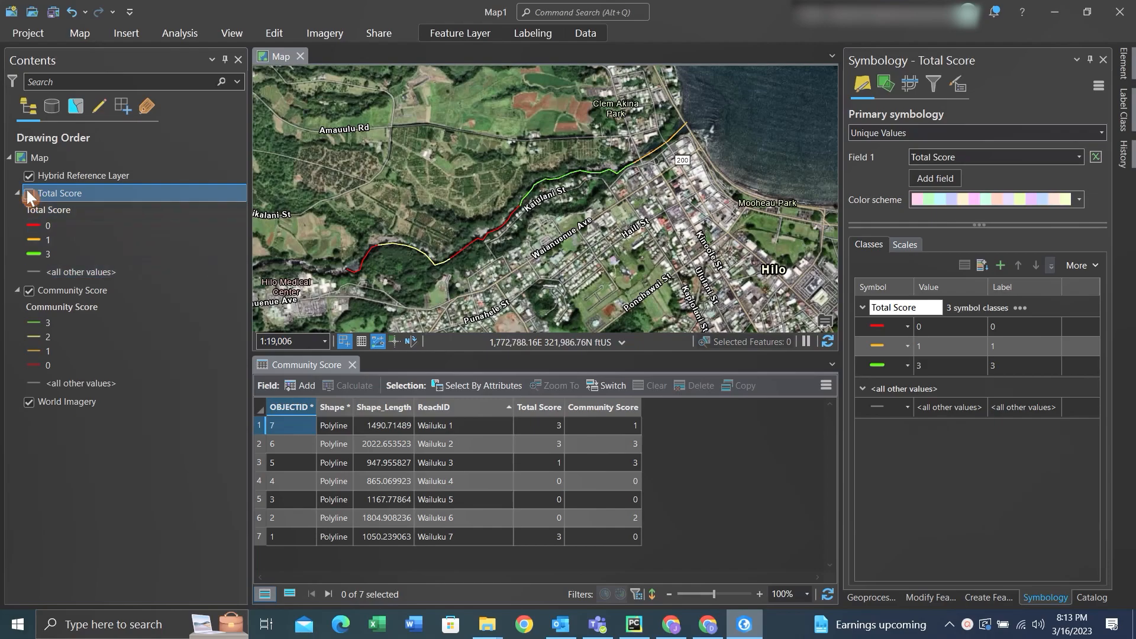
{"action": "left_click", "coordinate": [29, 193]}
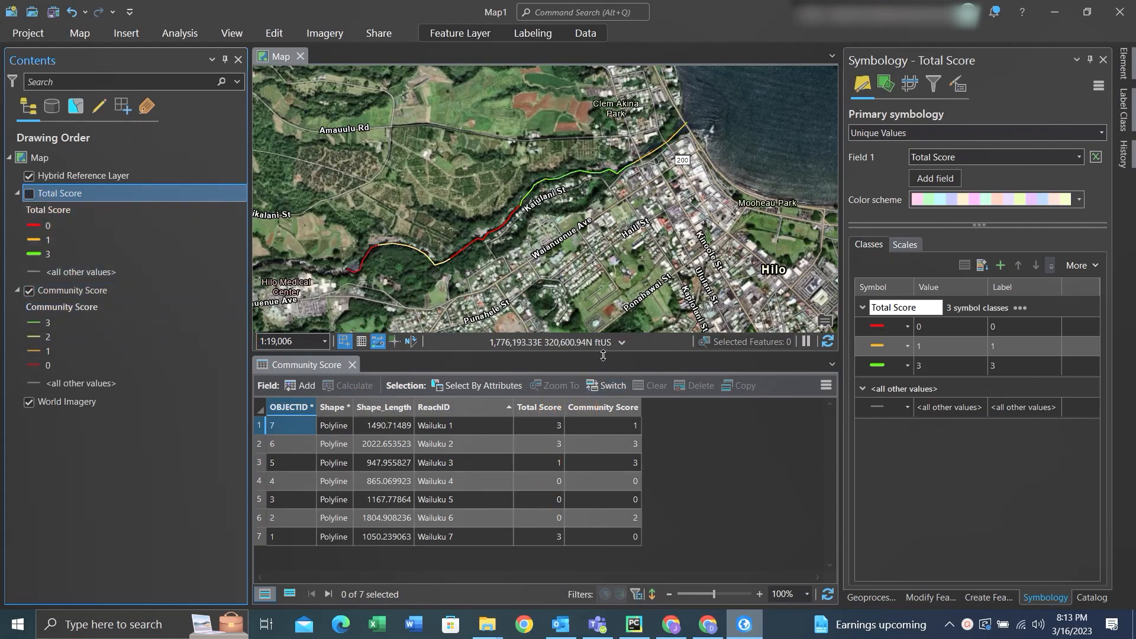
{"action": "left_click", "coordinate": [602, 407]}
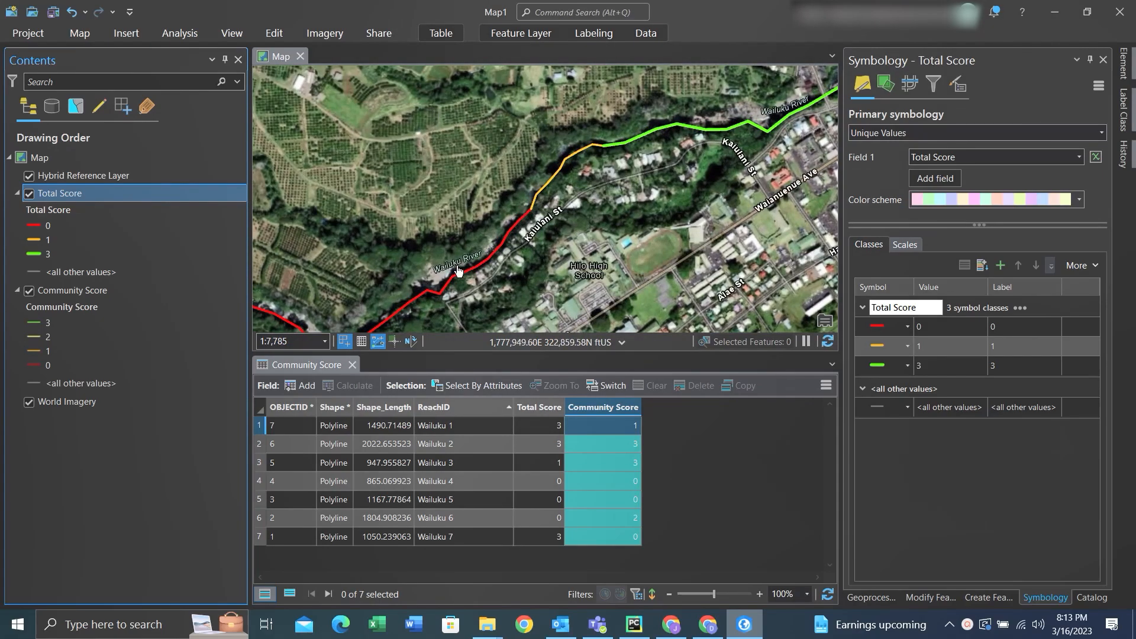
Select the Community Score layer and show its symbology classes 3, 2, 1 and 0
{"action": "scroll", "scroll_direction": "down", "scroll_amount": 3}
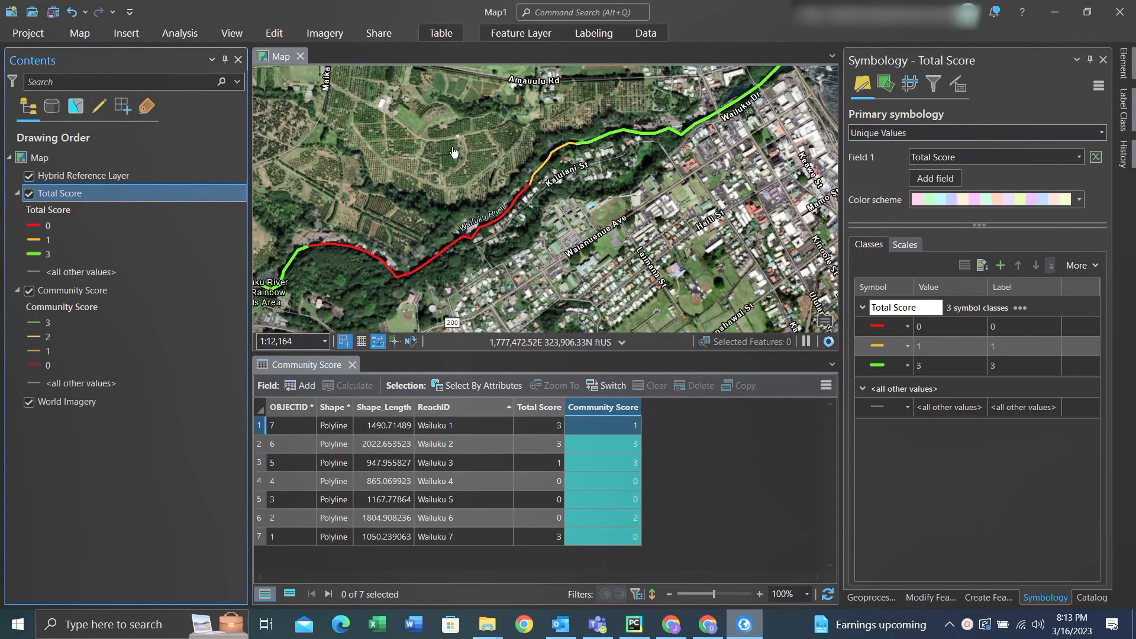
{"action": "left_click", "coordinate": [70, 290]}
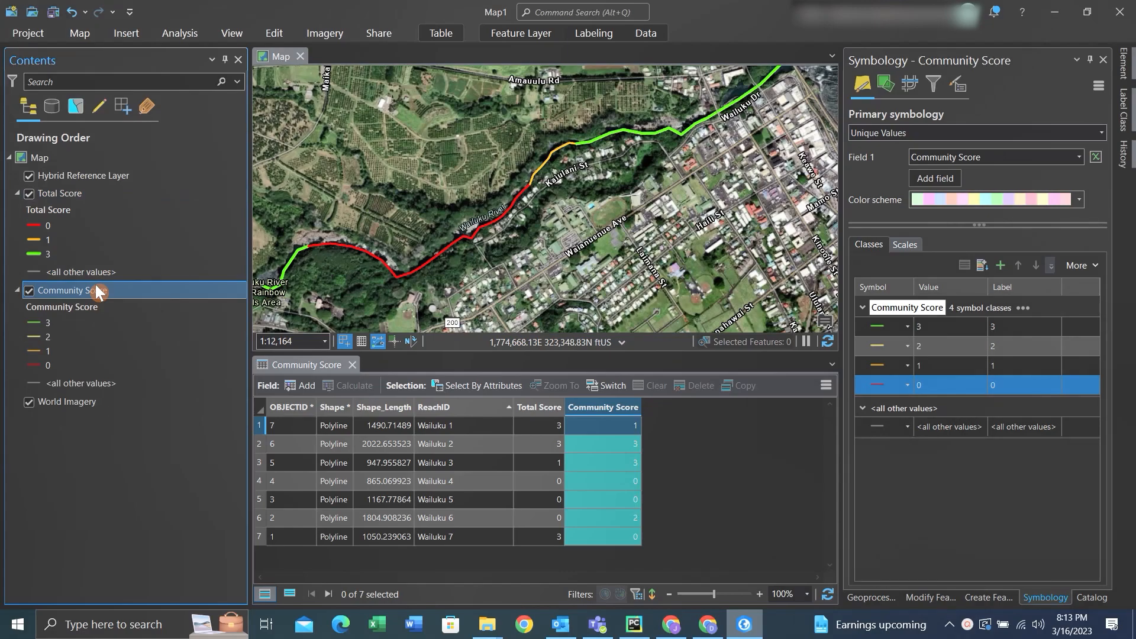
{"action": "right_click", "coordinate": [71, 291]}
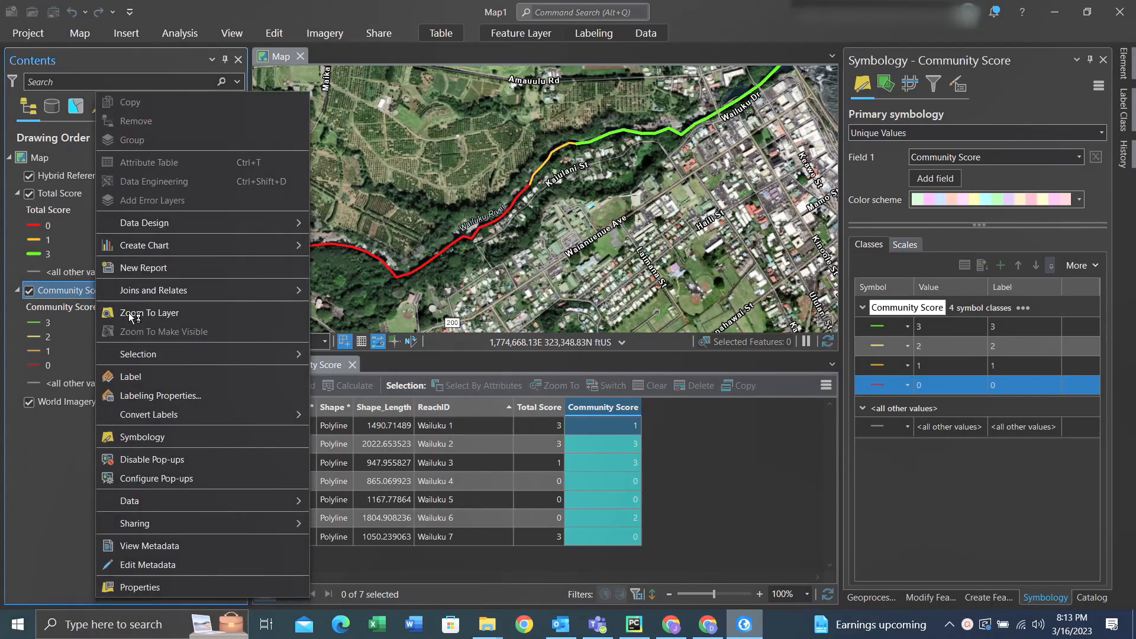
{"action": "left_click", "coordinate": [149, 312]}
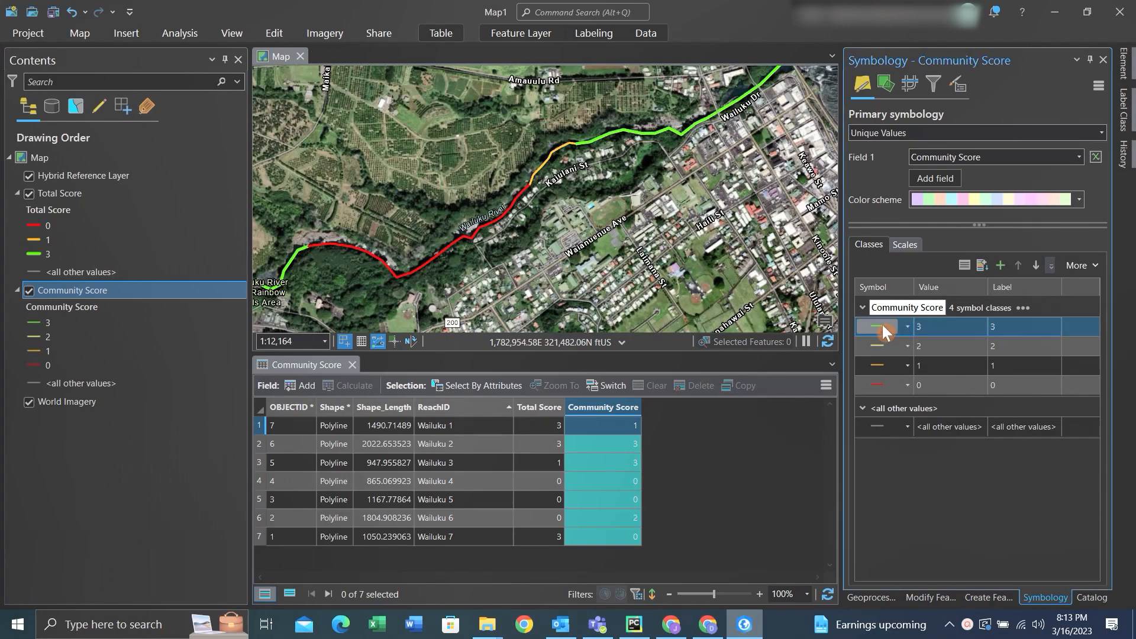
Give the green class 3 line symbol a 10 pt offset effect and apply it
{"action": "left_click", "coordinate": [877, 326]}
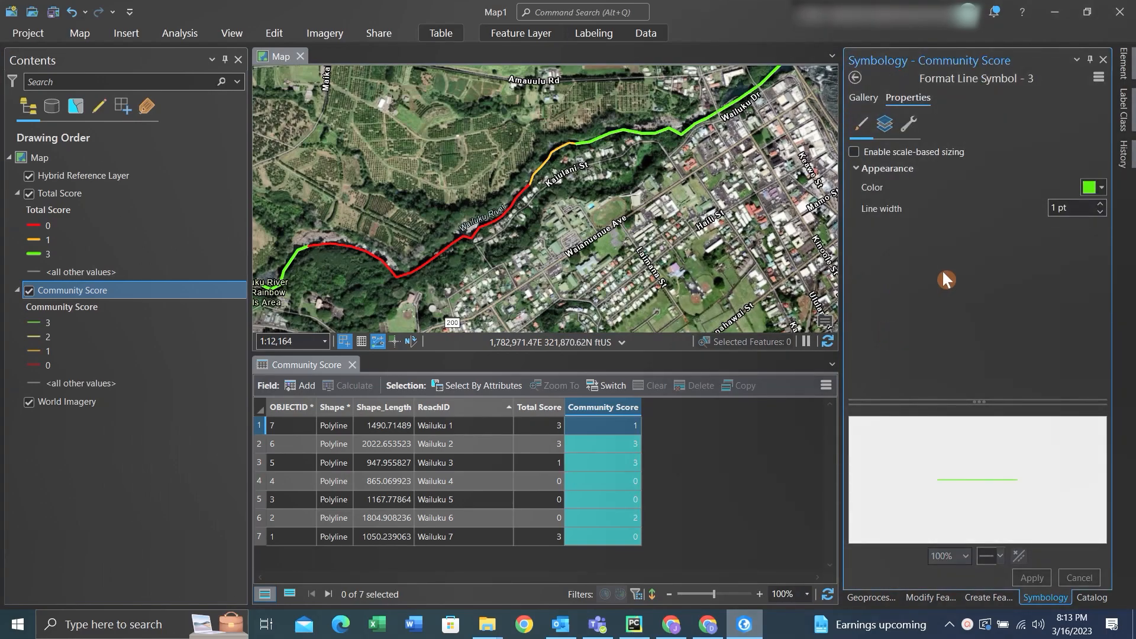
{"action": "left_click", "coordinate": [884, 124]}
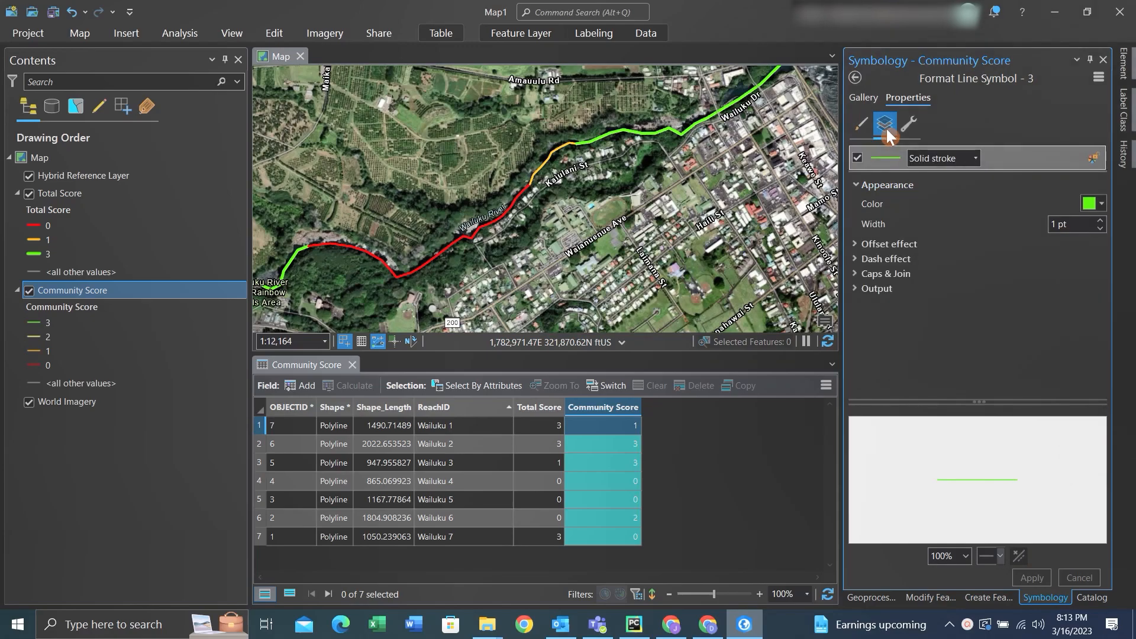
{"action": "mouse_move", "coordinate": [858, 249]}
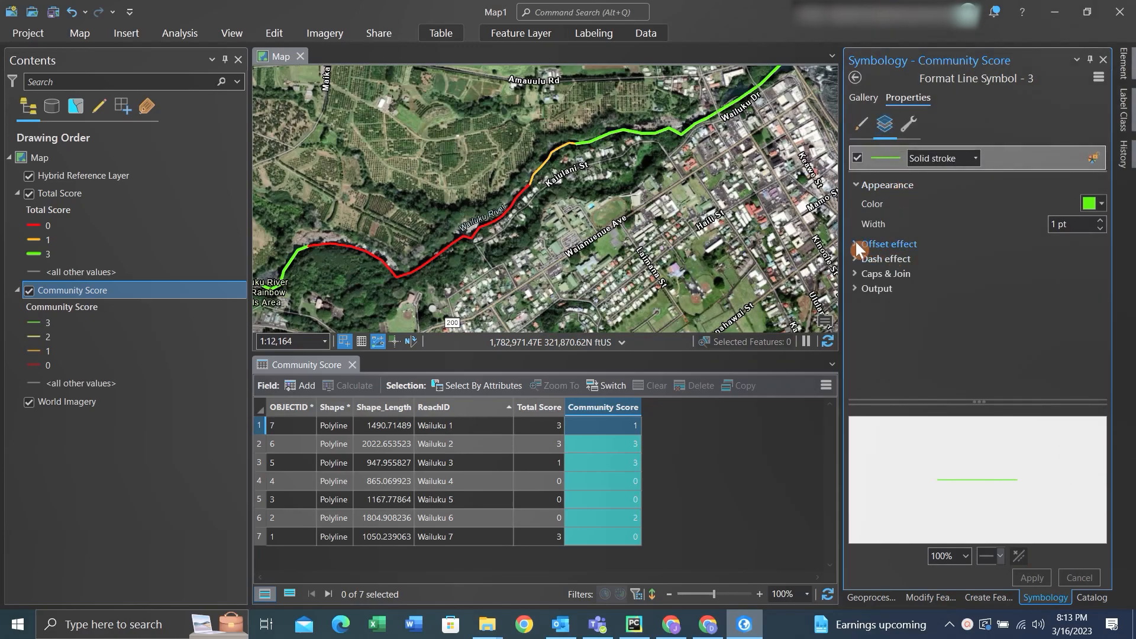
{"action": "left_click", "coordinate": [888, 244]}
{"action": "type", "text": "10"}
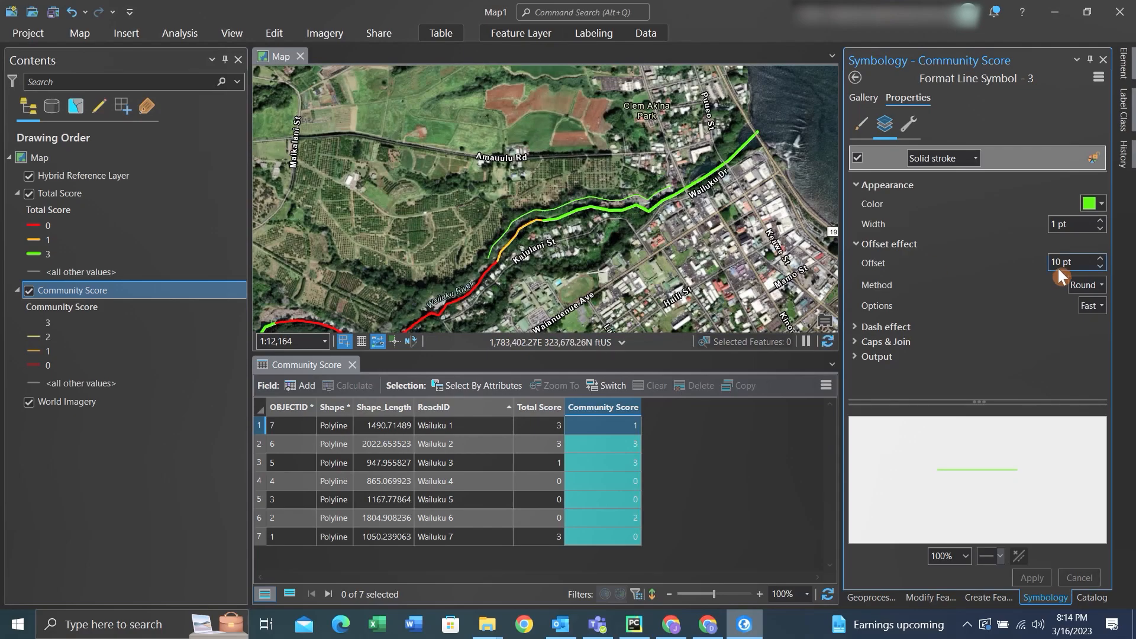
{"action": "mouse_move", "coordinate": [1029, 327]}
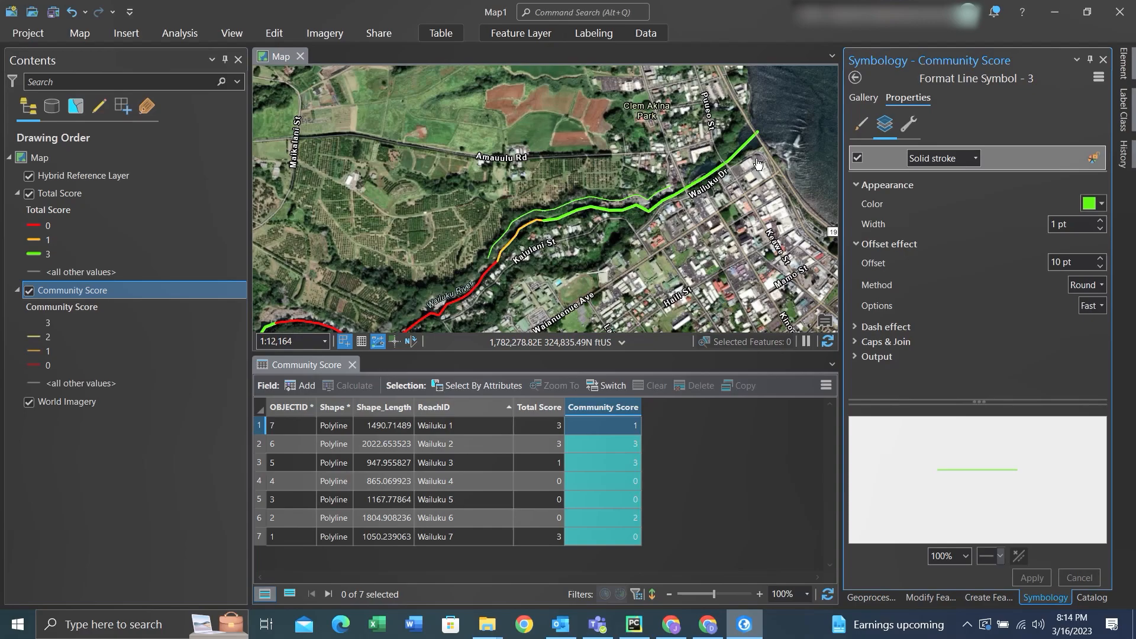
{"action": "left_click", "coordinate": [855, 77]}
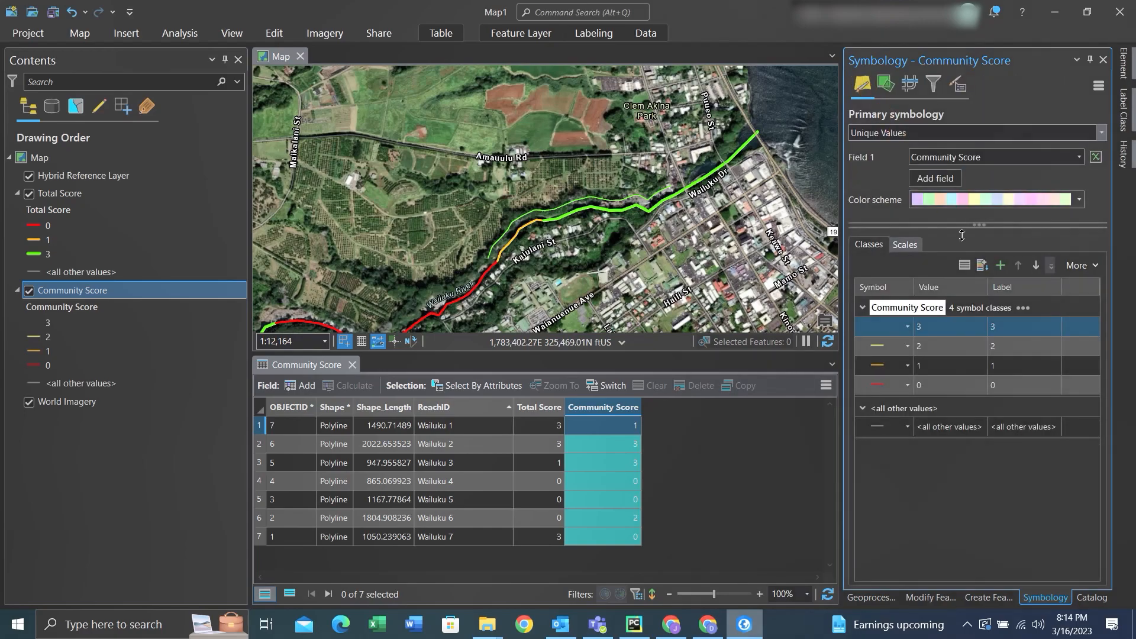
Apply the same 10 pt offset to the other Community Score classes, starting with class 2
{"action": "left_click", "coordinate": [878, 346]}
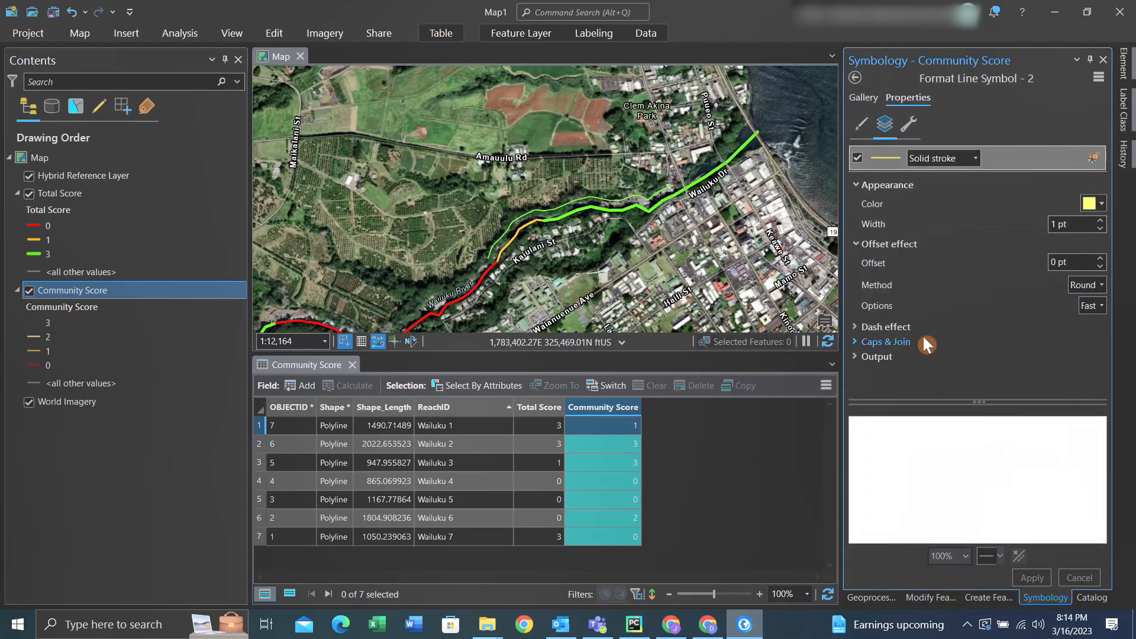
{"action": "left_click", "coordinate": [1073, 263]}
{"action": "type", "text": "10"}
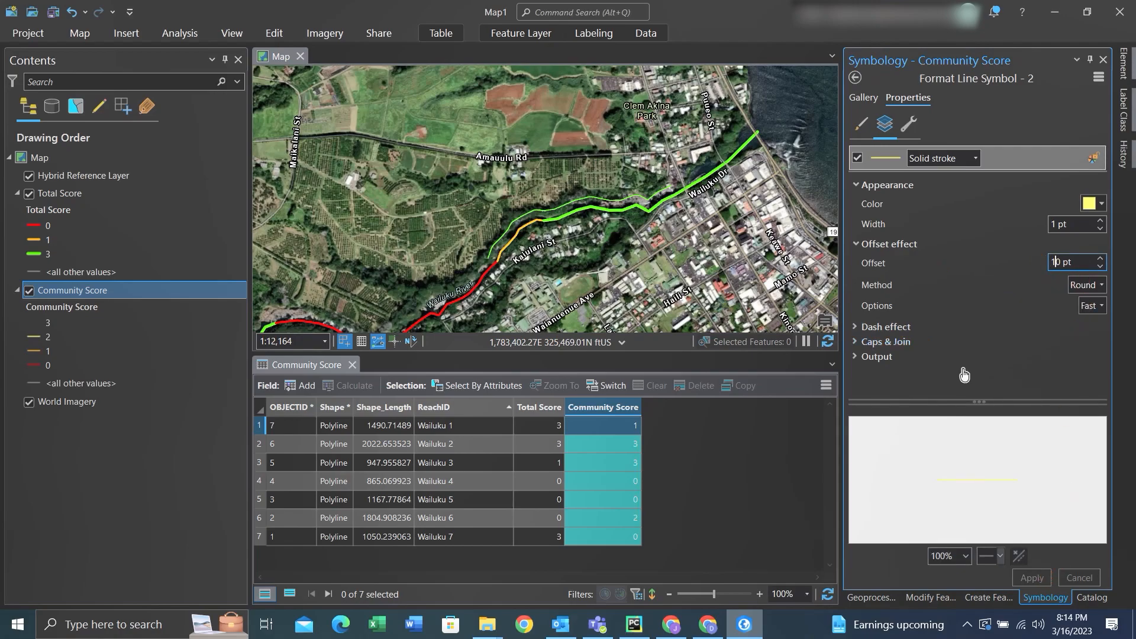
{"action": "left_click", "coordinate": [1031, 578]}
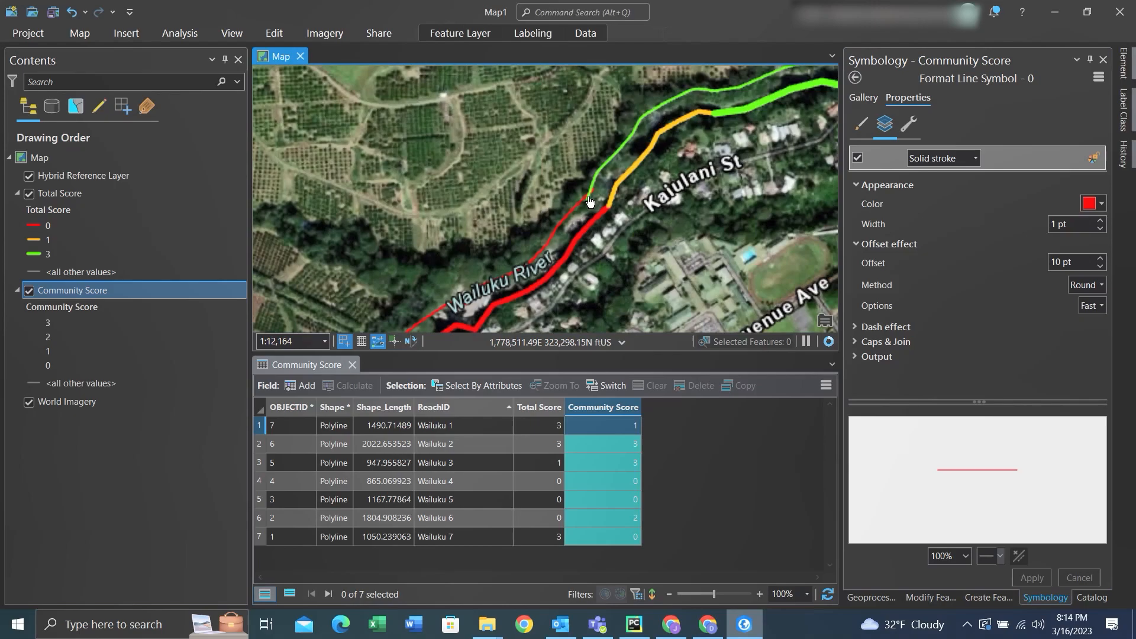
{"action": "scroll", "scroll_direction": "up", "scroll_amount": 3}
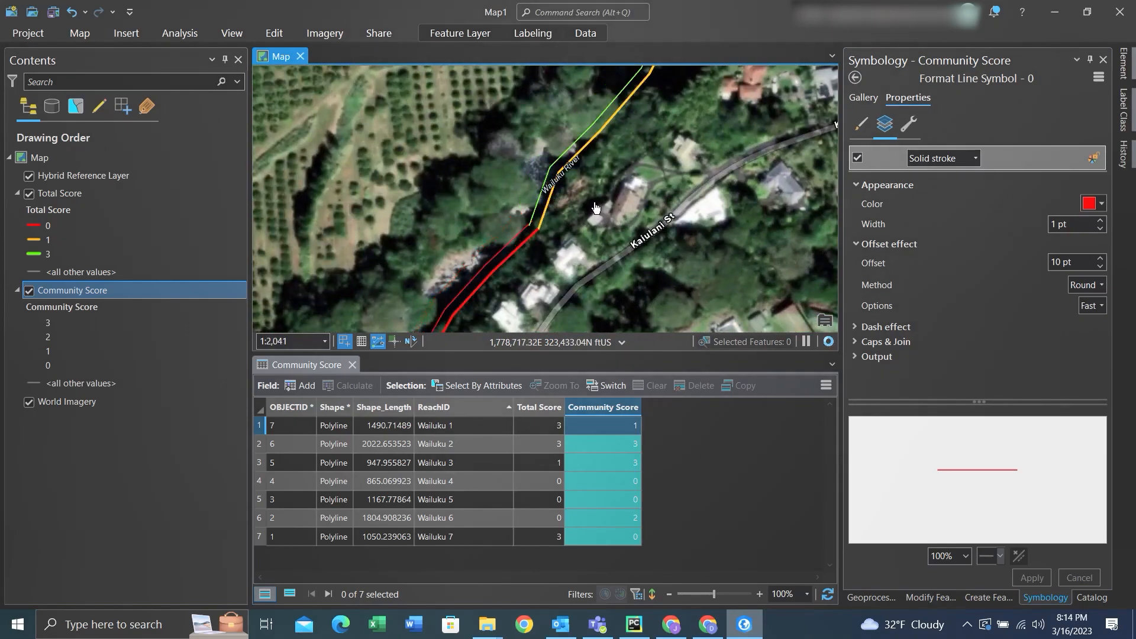
{"action": "scroll", "scroll_direction": "down", "scroll_amount": 3}
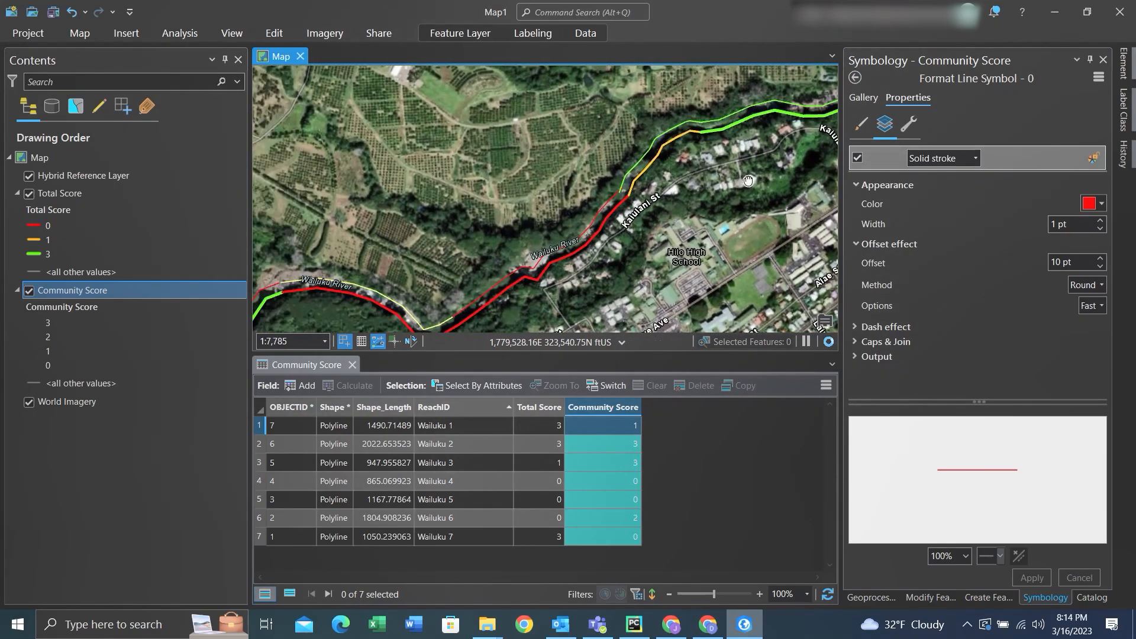
{"action": "scroll", "scroll_direction": "down", "scroll_amount": 3}
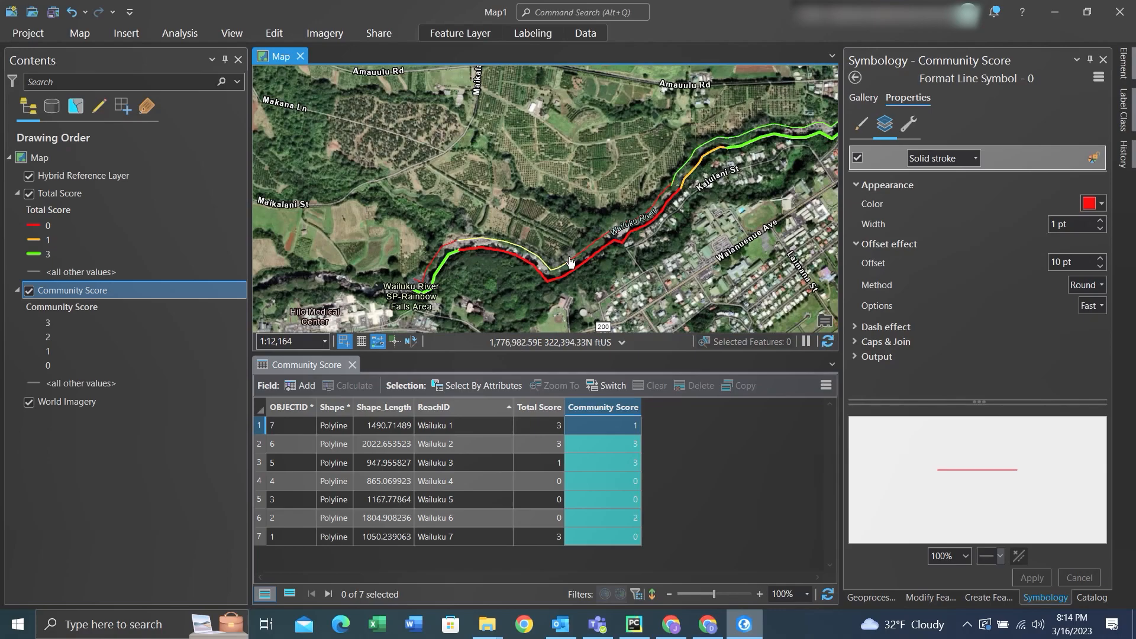